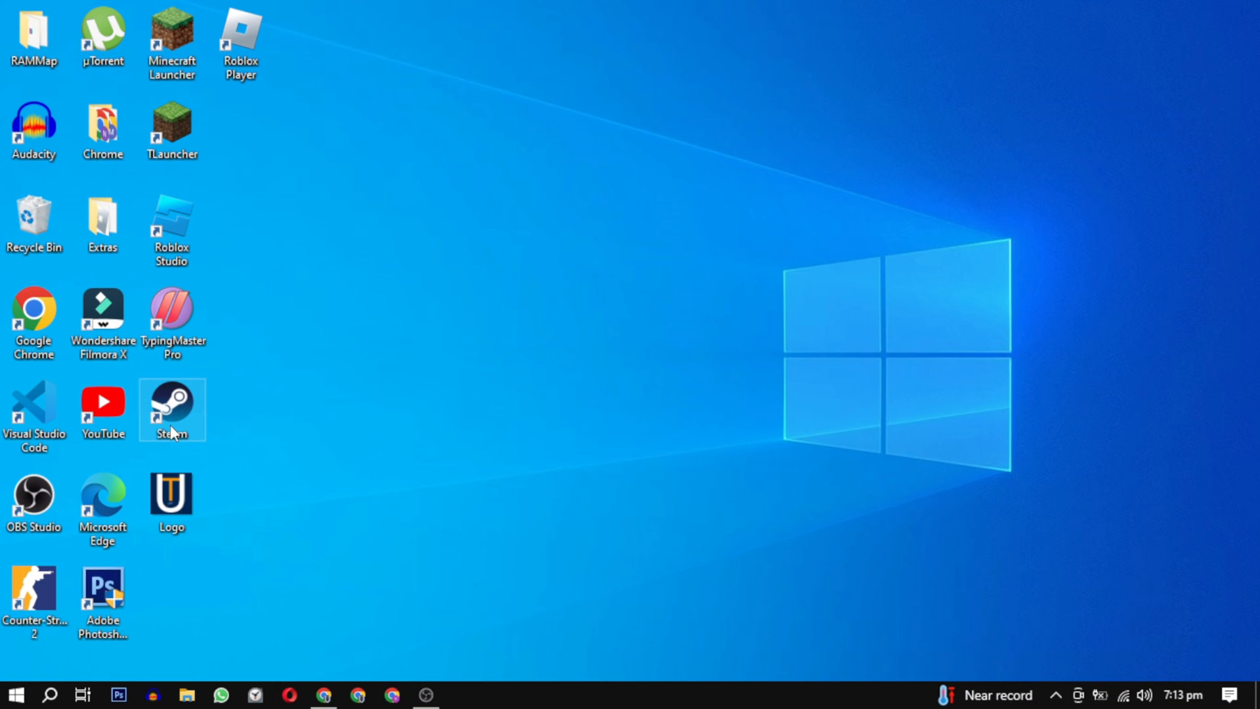
Step: Move the Steam shortcut to the desktop centre and copy its Steam.exe target path from Properties
left_click_drag(170, 409, 518, 223)
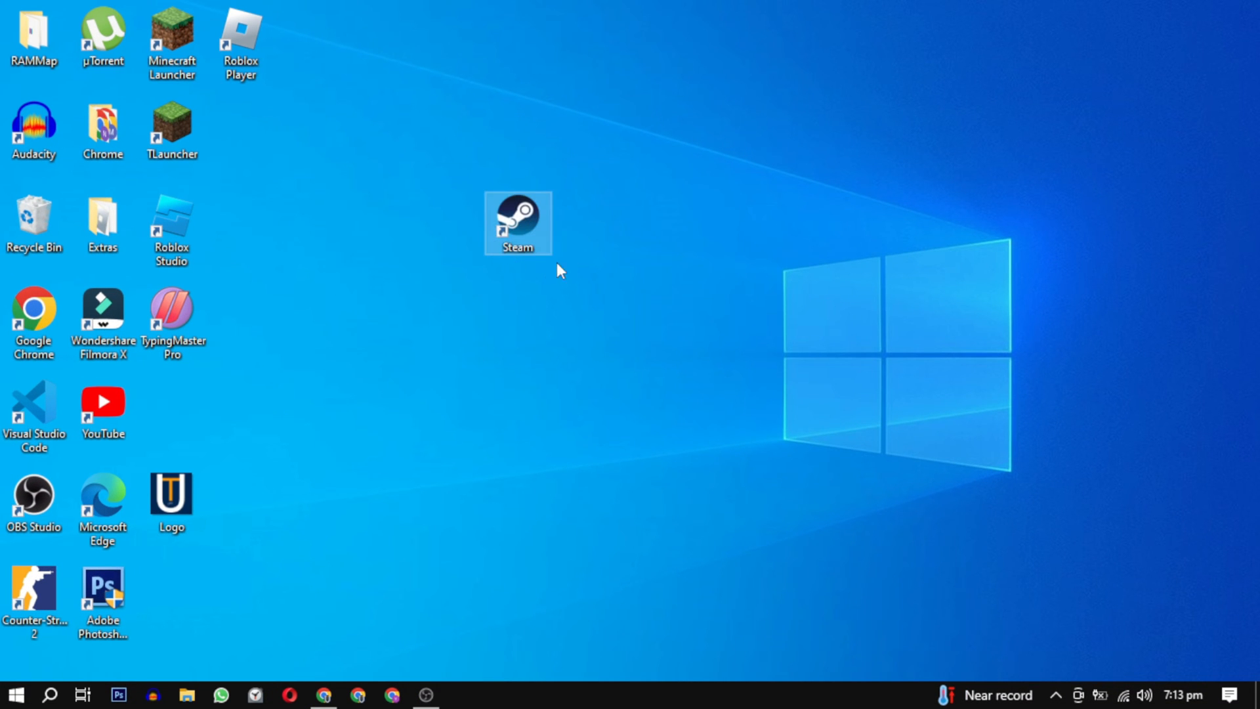
right_click(518, 223)
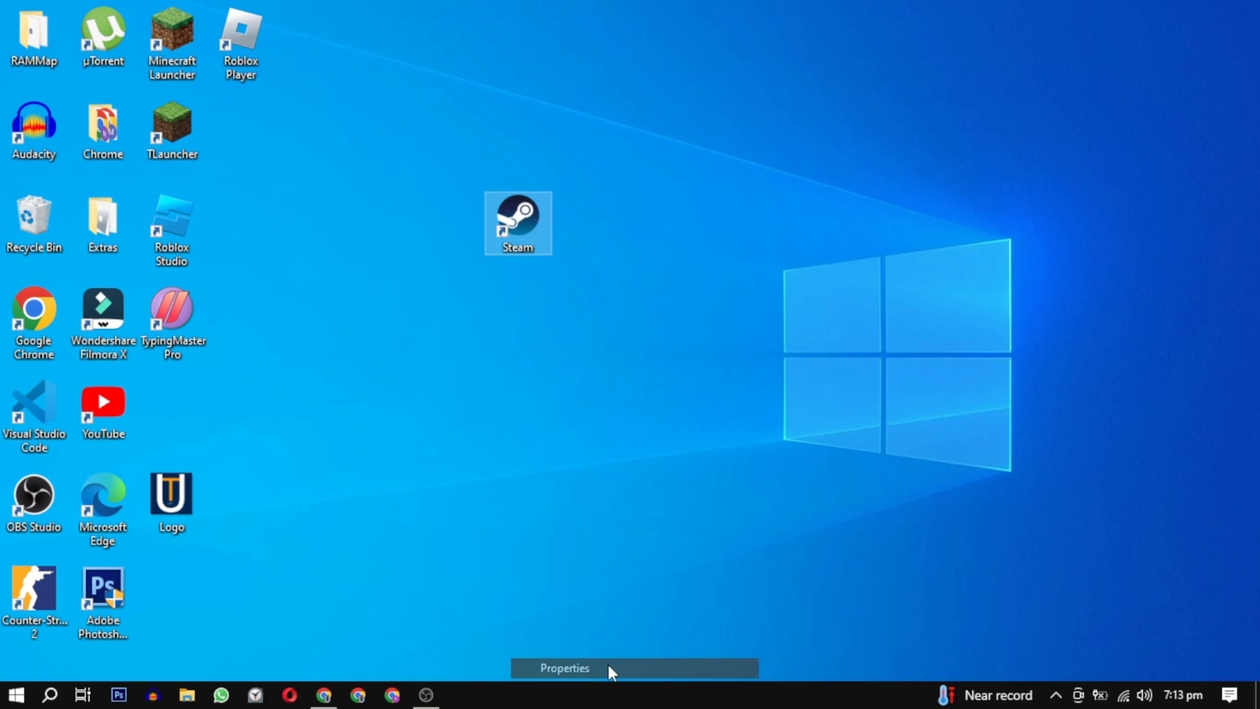
left_click(565, 669)
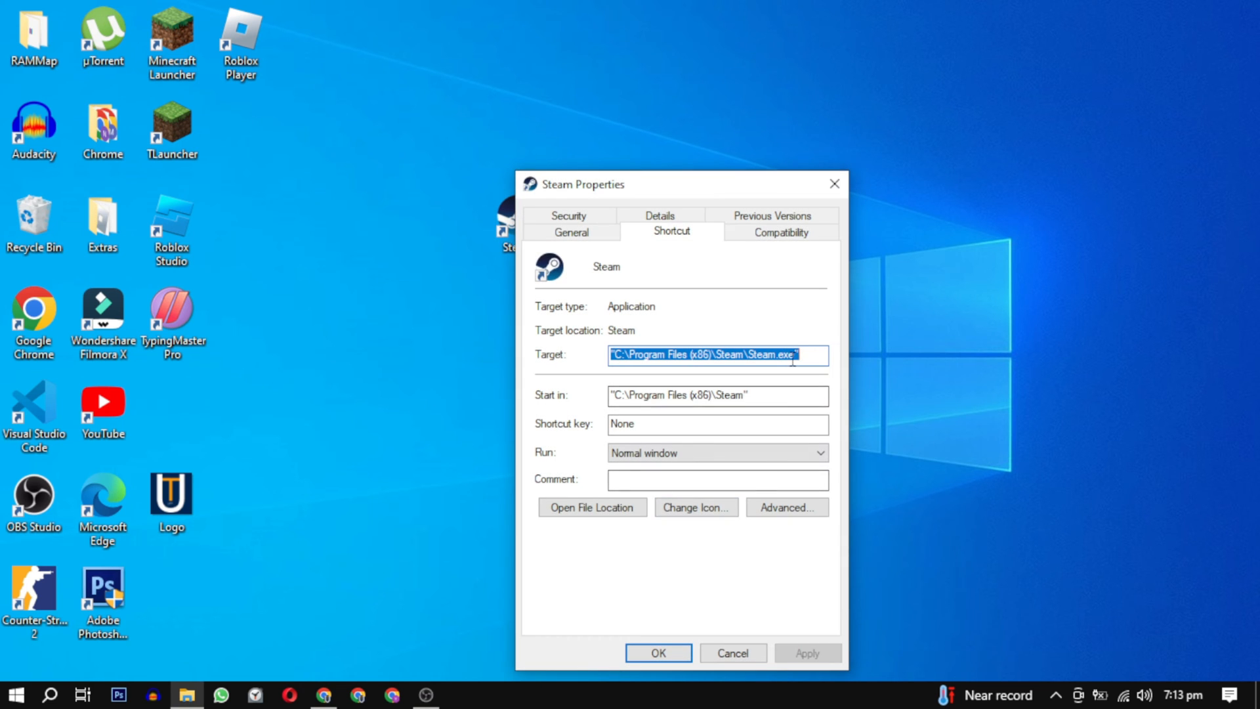
left_click(657, 652)
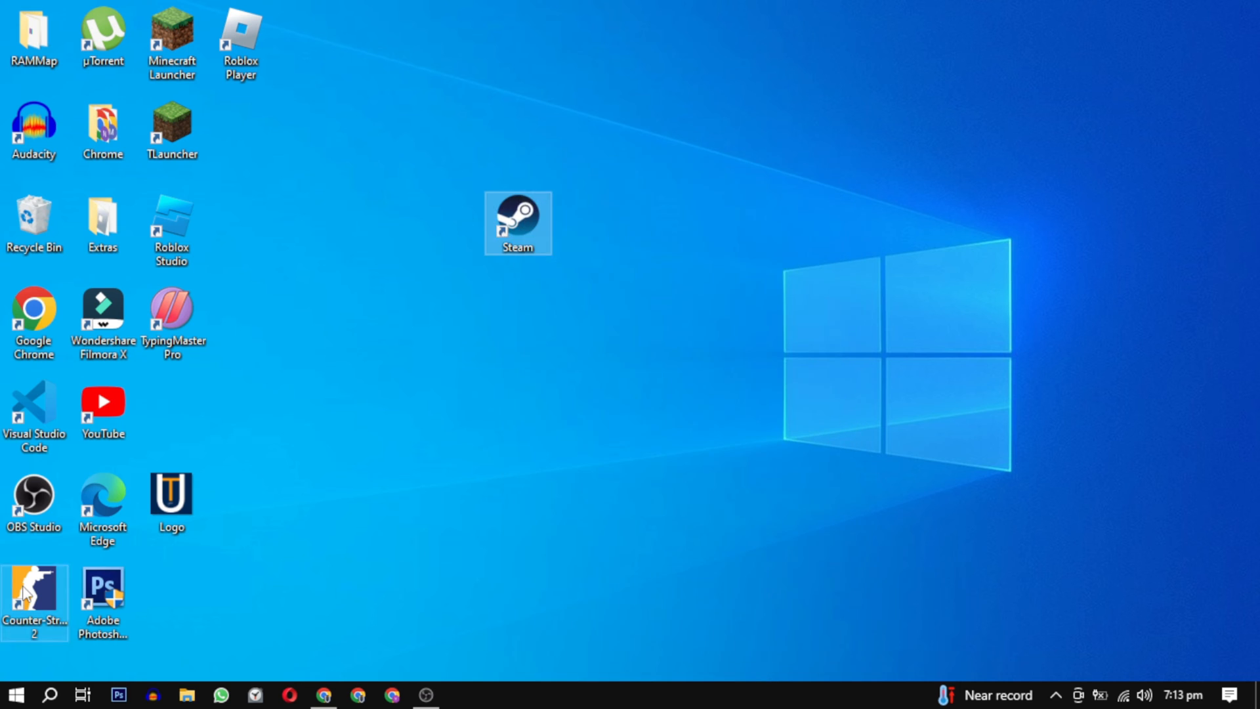
Step: Run the pasted Steam.exe path with the /repair switch from the Run dialog
type("run")
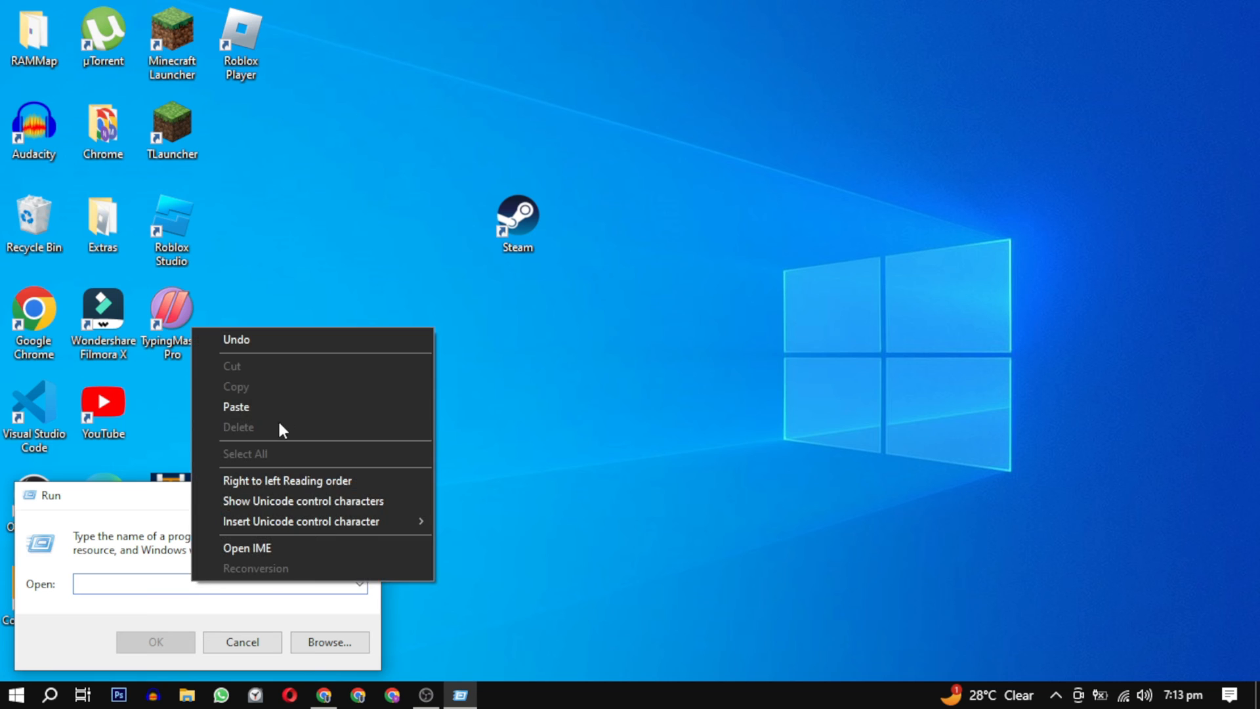
left_click(237, 406)
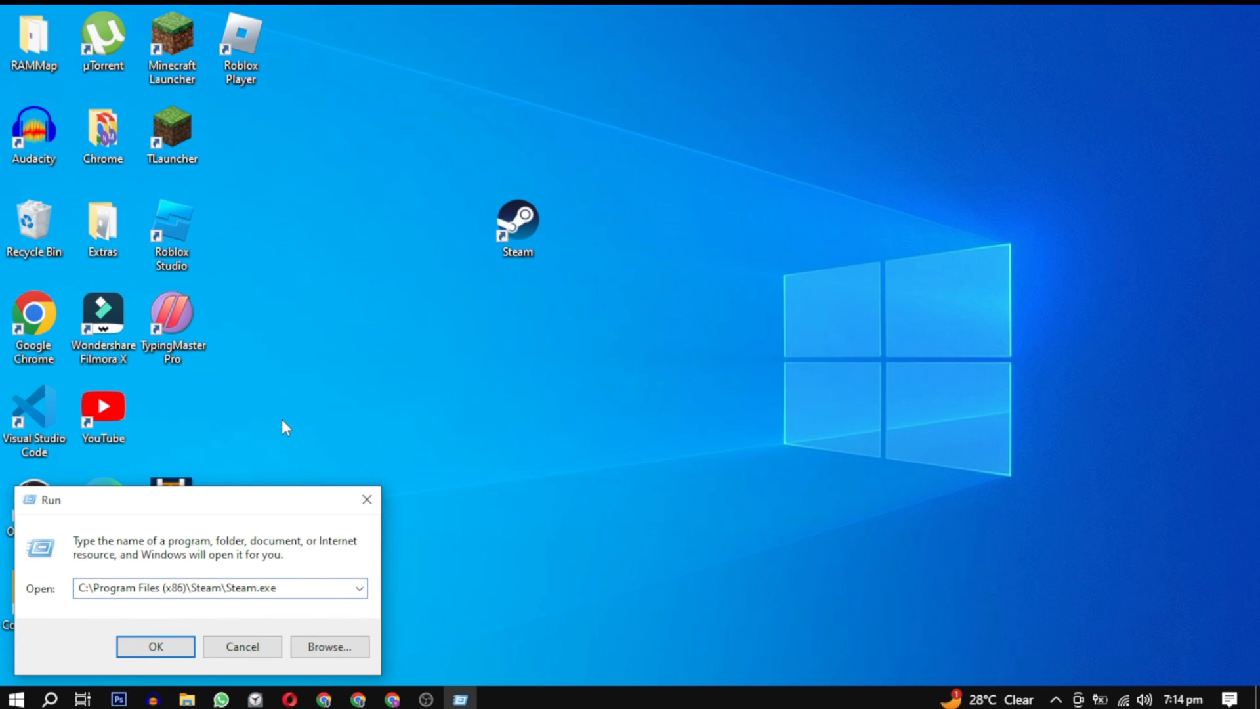
type("/repair")
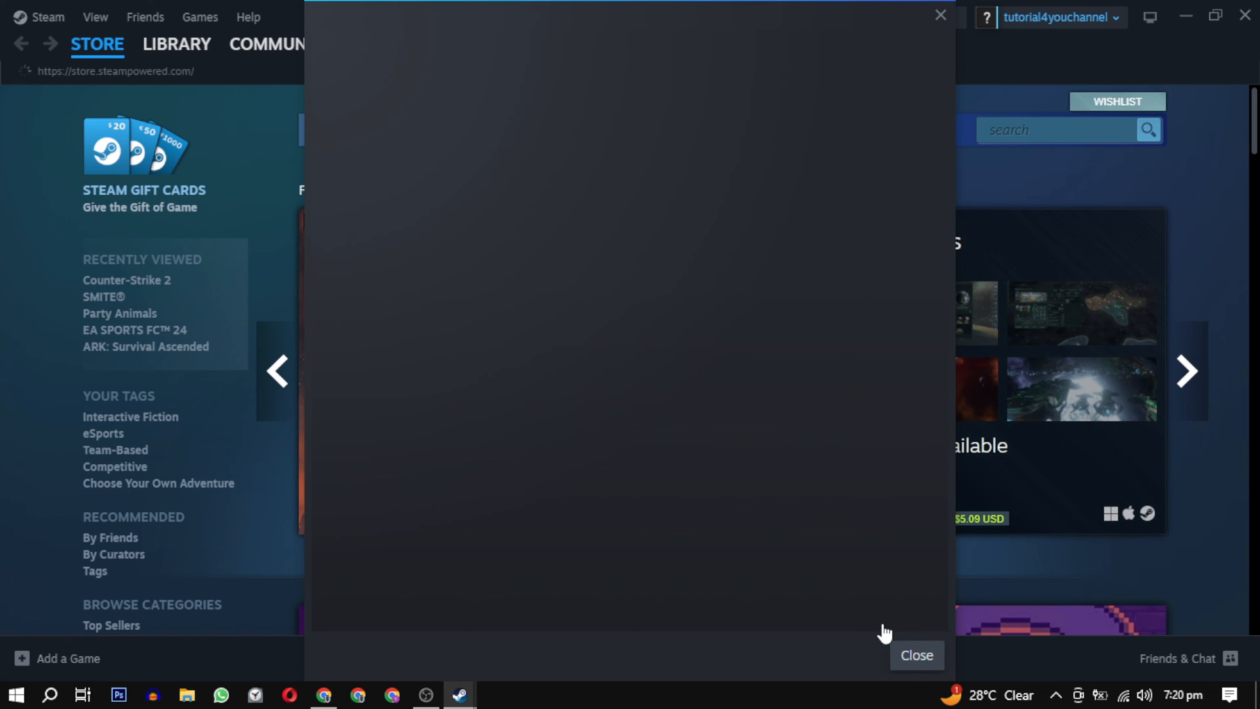
Step: Dismiss the blank pop-up window covering the Steam store
left_click(915, 655)
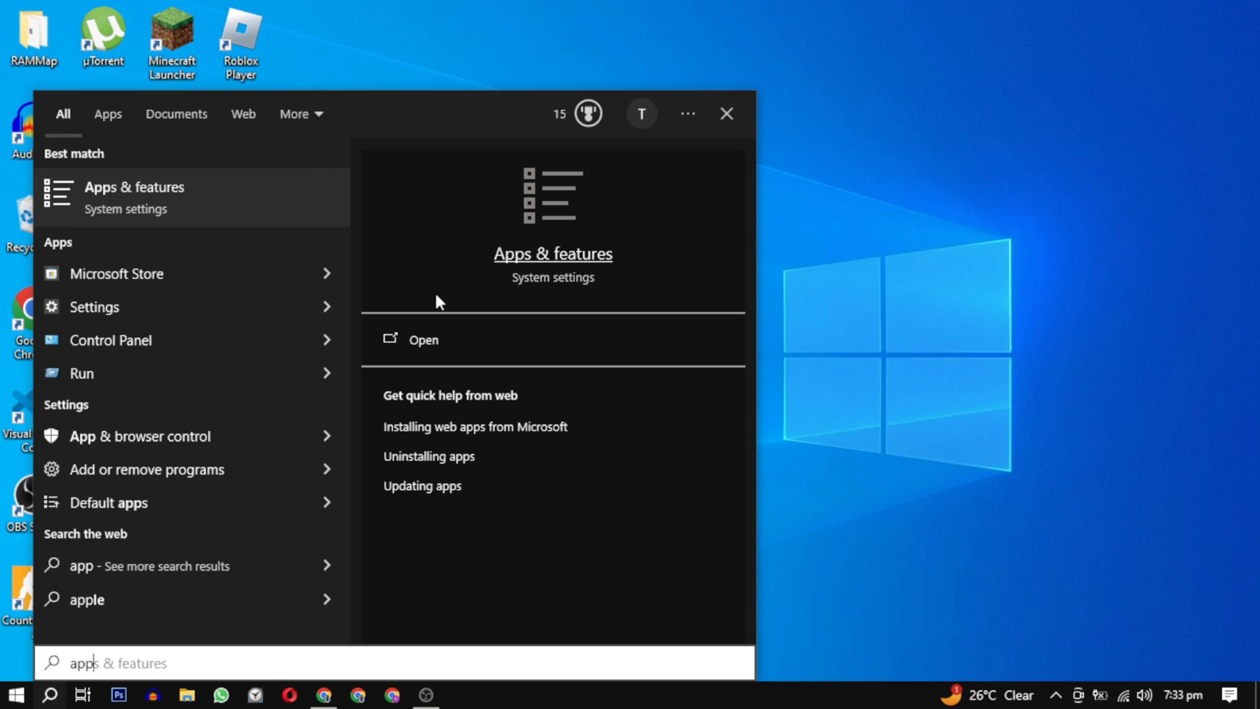
mouse_move(483, 348)
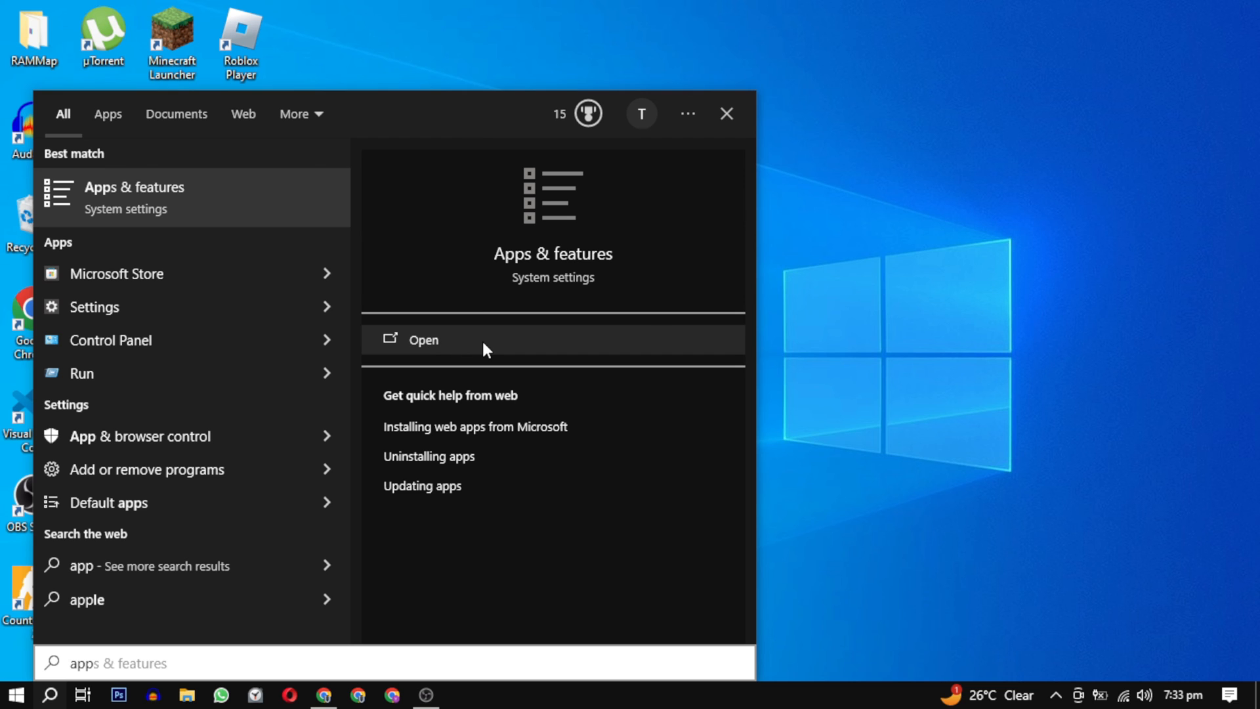
Step: Open Apps & features and filter the installed apps list with 'stea' for Steam
left_click(423, 339)
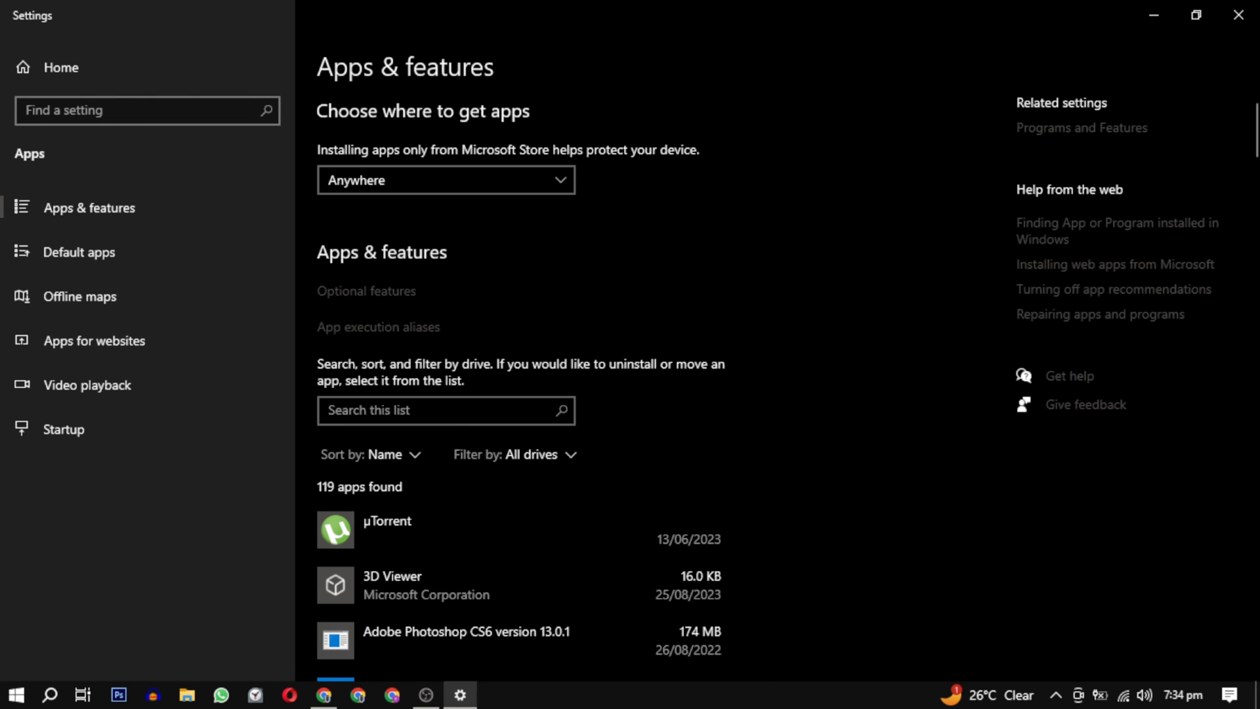
type("stea")
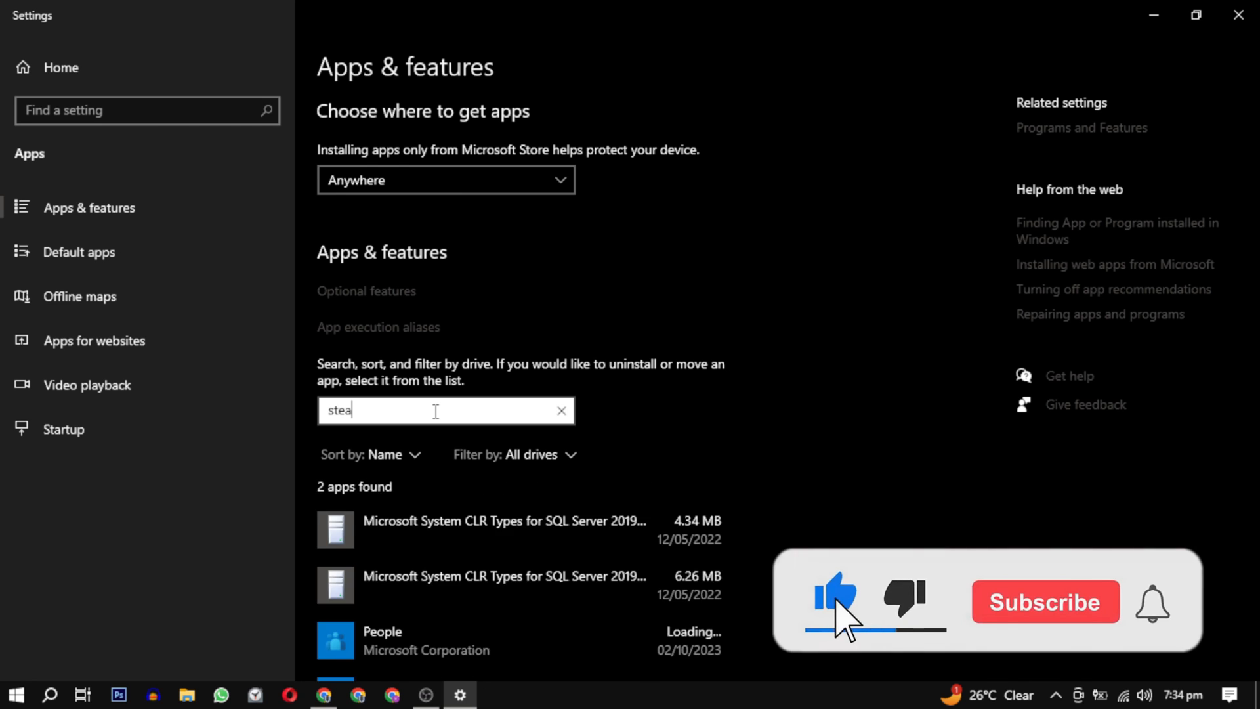